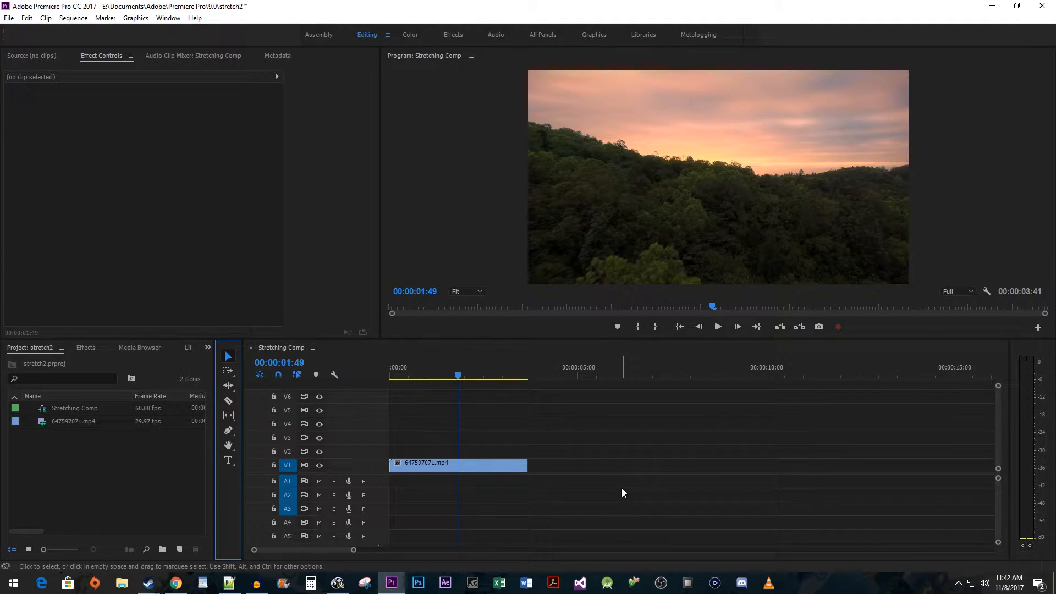
mouse_move(554, 490)
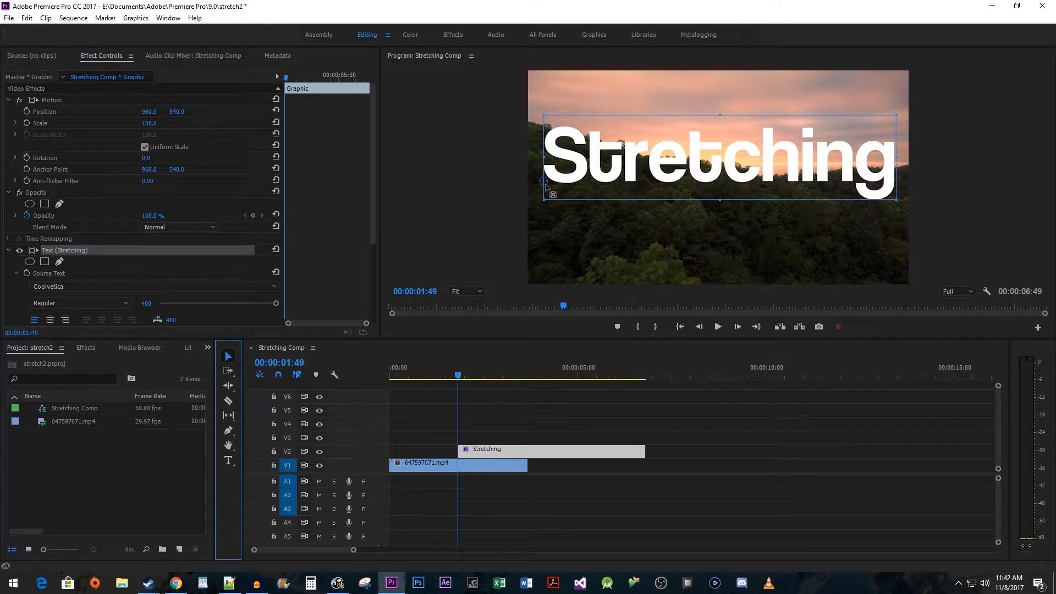
mouse_move(673, 187)
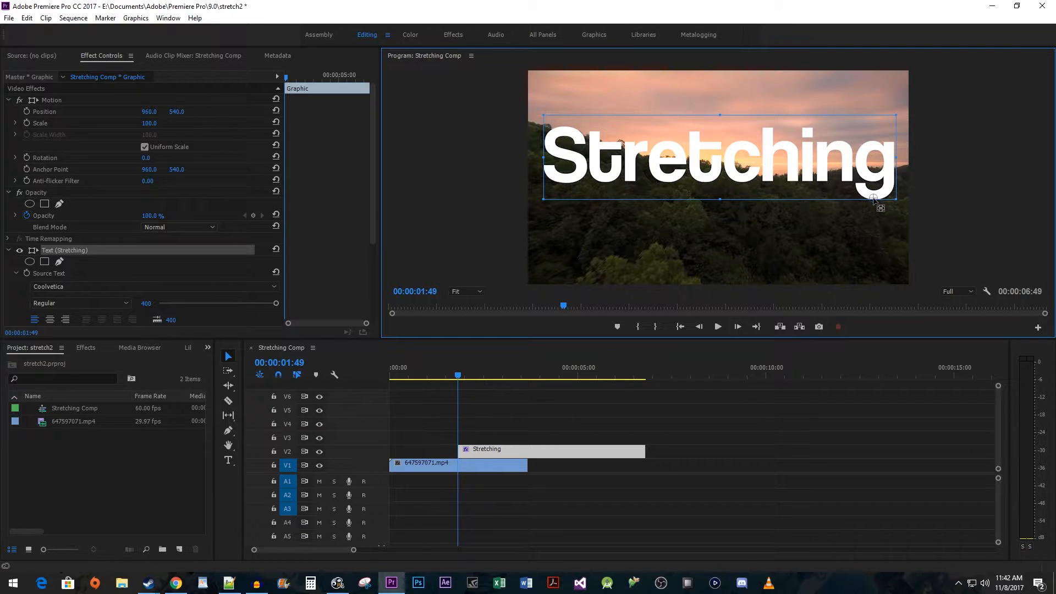
mouse_move(879, 224)
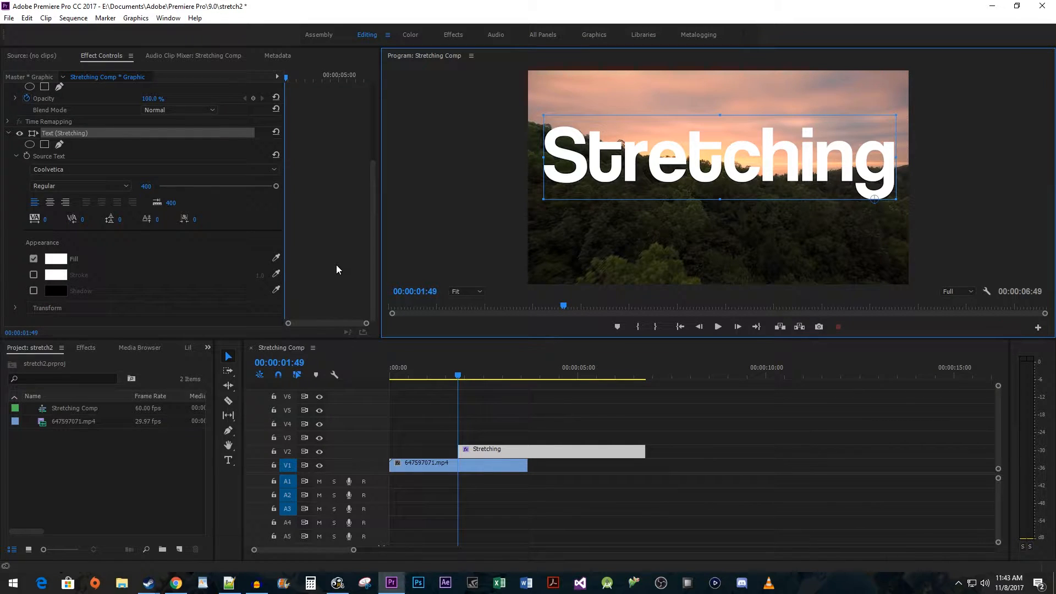
Turn off Uniform Scale on the title text and keyframe its Vertical Scale at 0
click(15, 308)
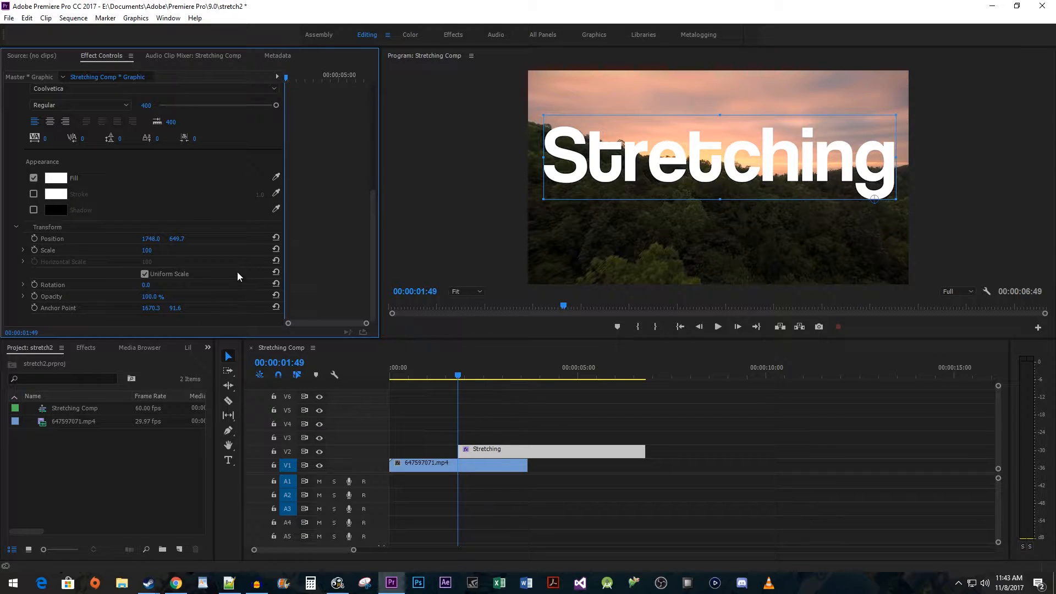
click(145, 273)
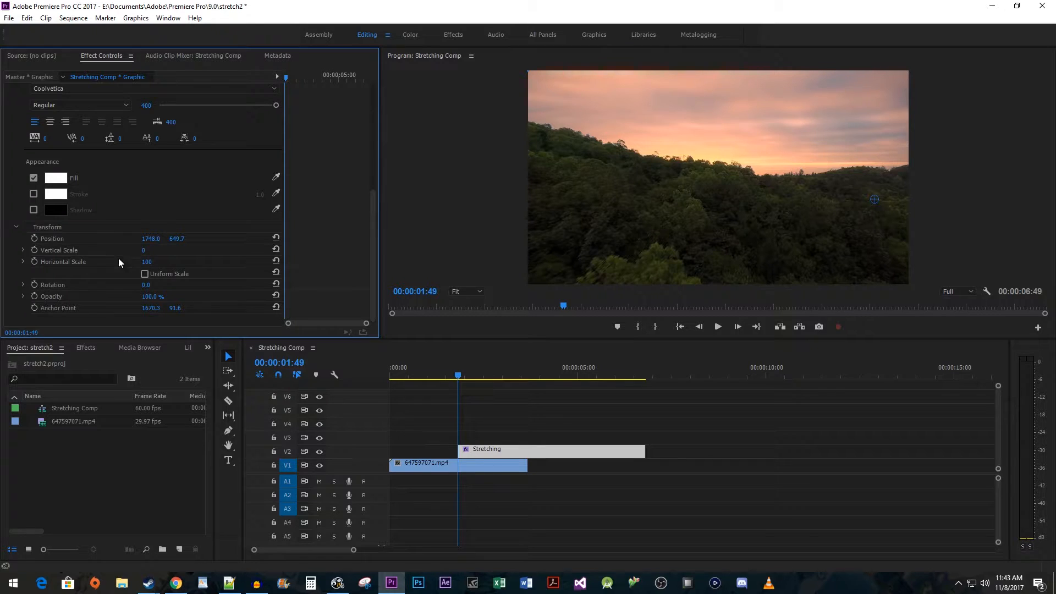
click(60, 250)
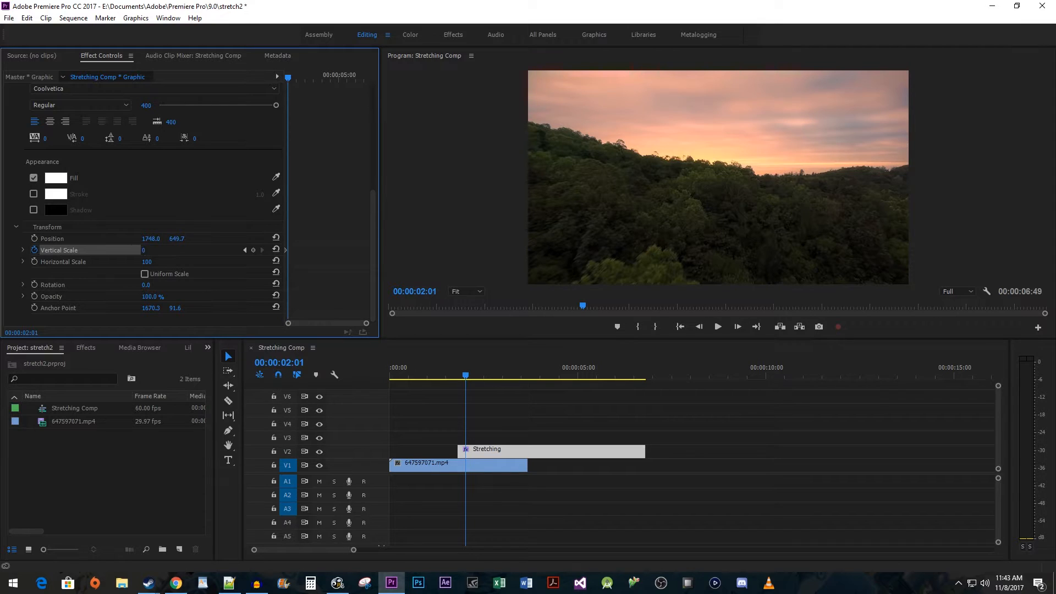
Add later Vertical Scale keyframes at 120 and then 95, fine-tuning the final stretch
text(120)
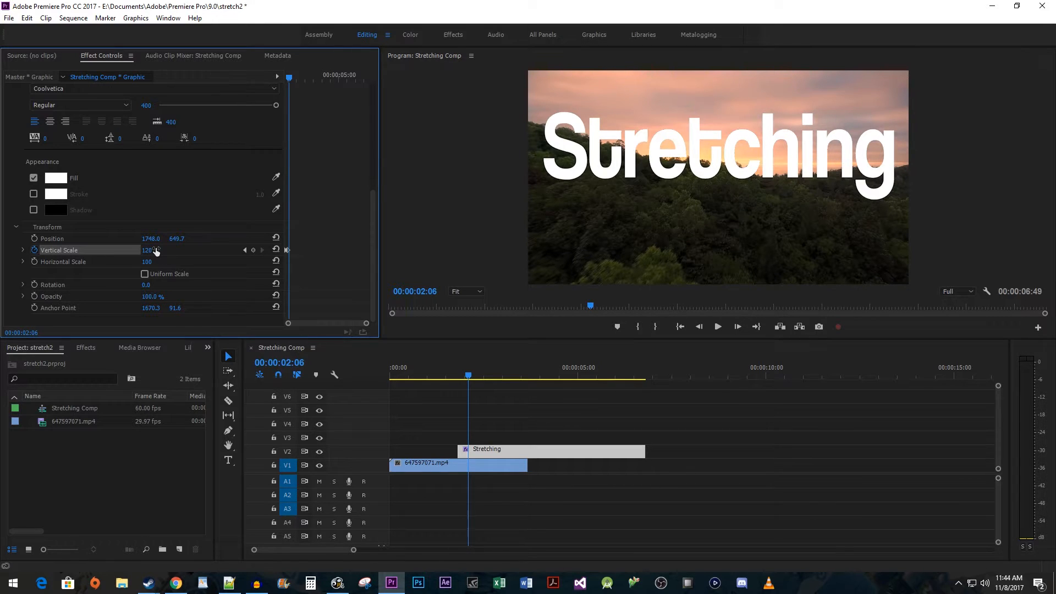
text(9)
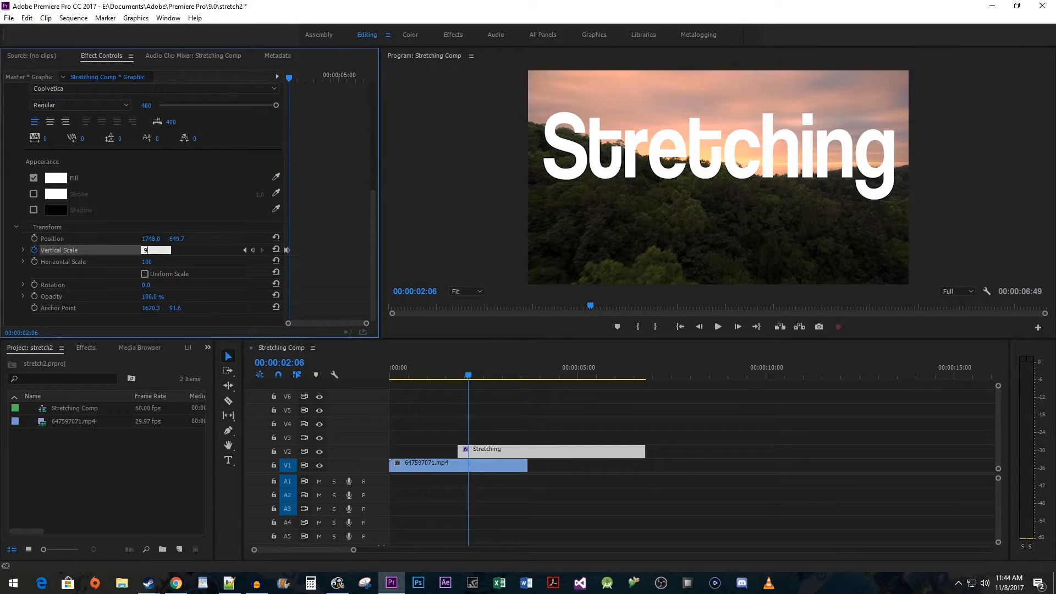
text(95)
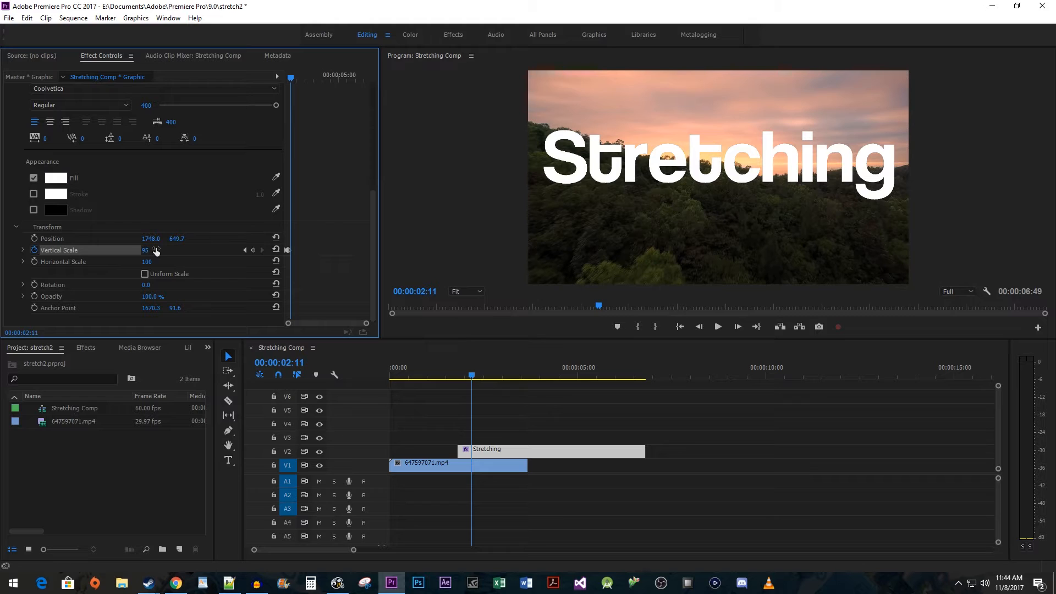
drag(145, 250, 148, 250)
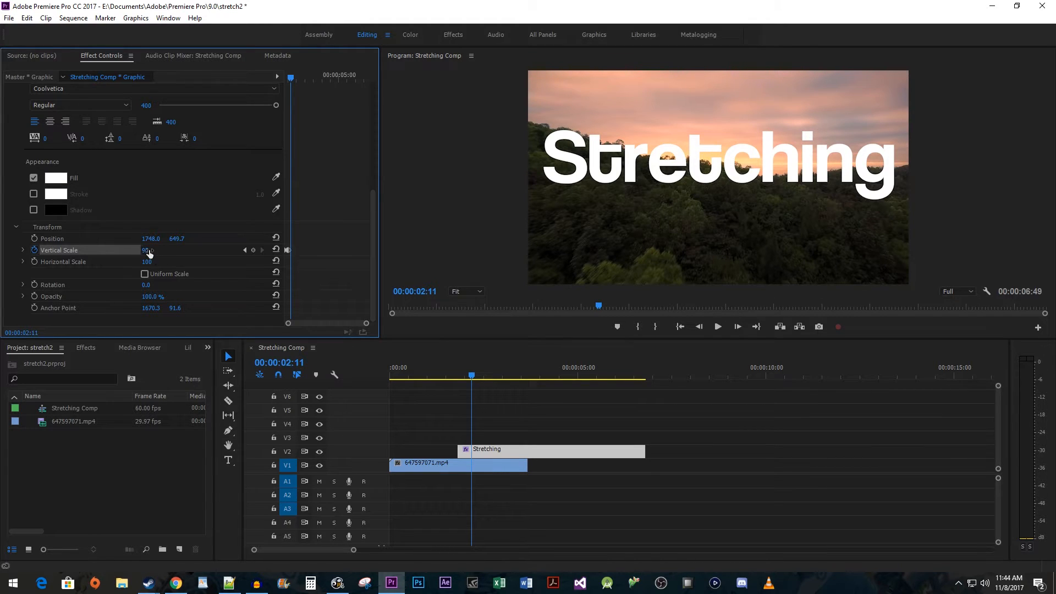